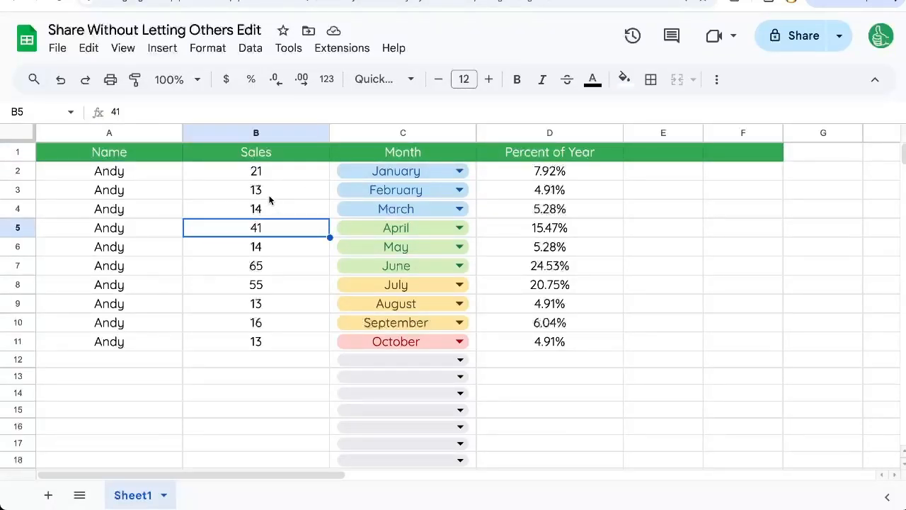
mouse_move(651, 78)
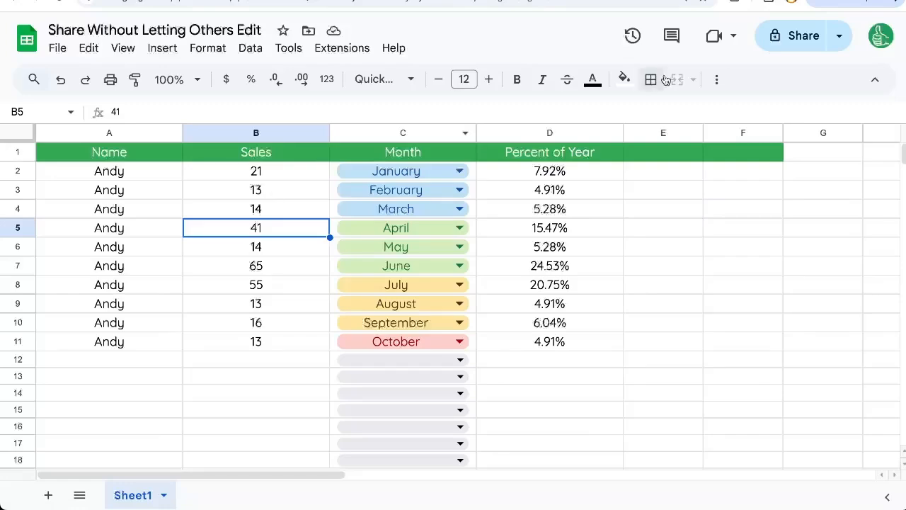
mouse_move(793, 36)
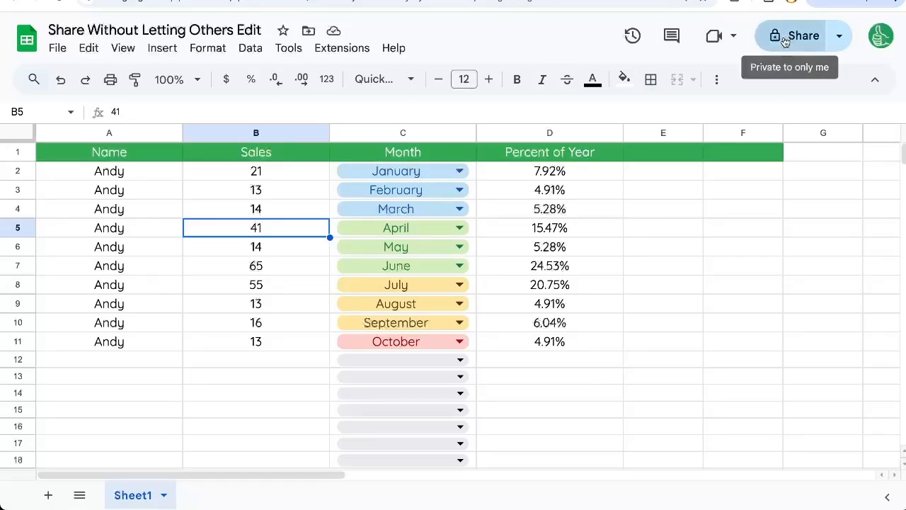
Step: Set General access to Anyone with the link, keeping the Viewer role, and close sharing
click(795, 36)
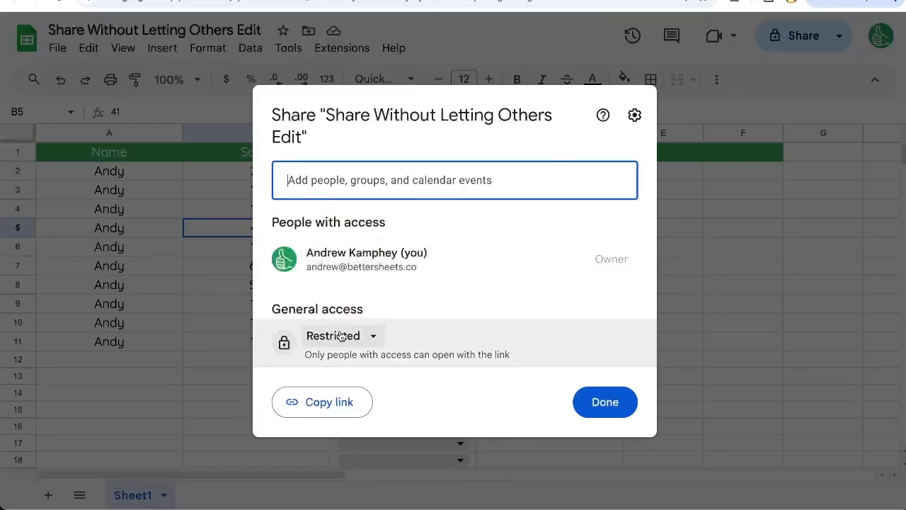
click(333, 335)
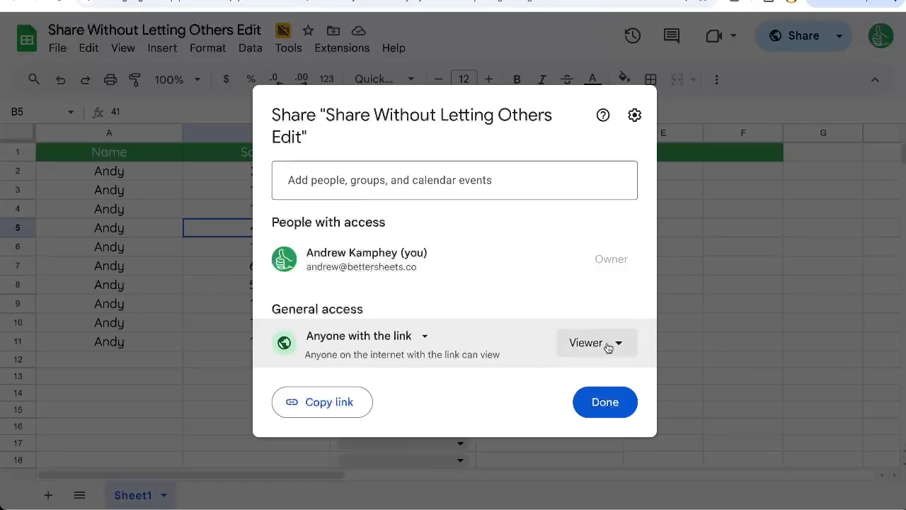
click(597, 342)
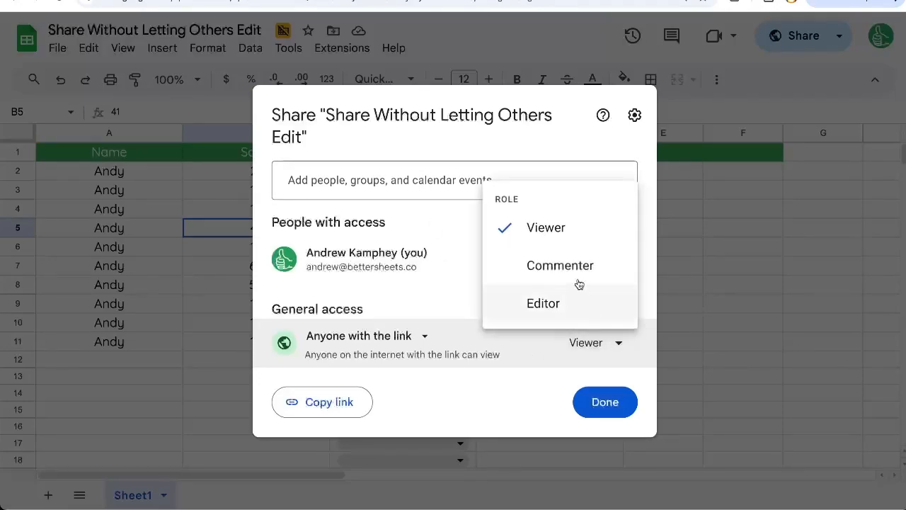
mouse_move(560, 265)
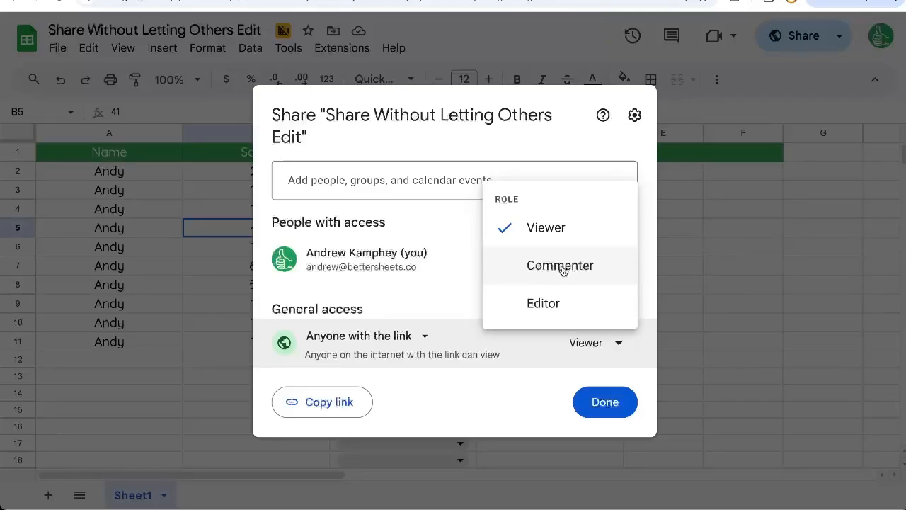
mouse_move(560, 265)
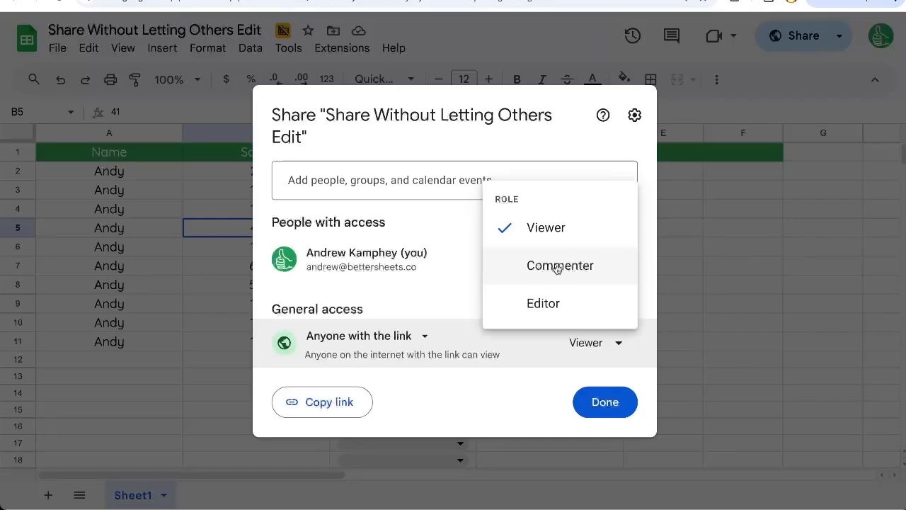
mouse_move(573, 268)
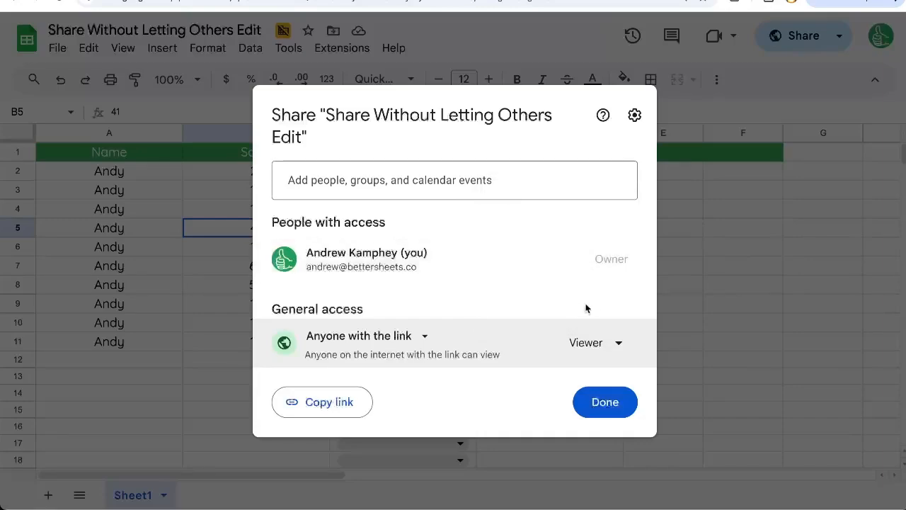
click(604, 402)
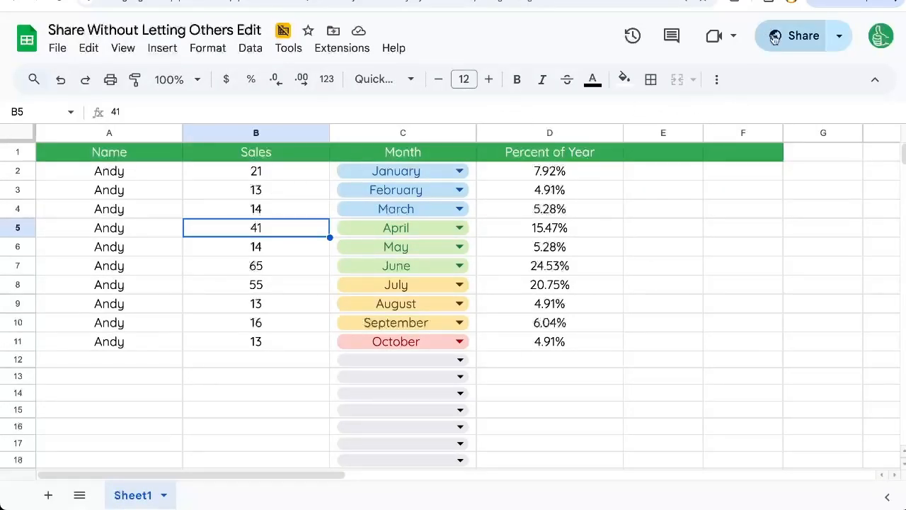
mouse_move(793, 36)
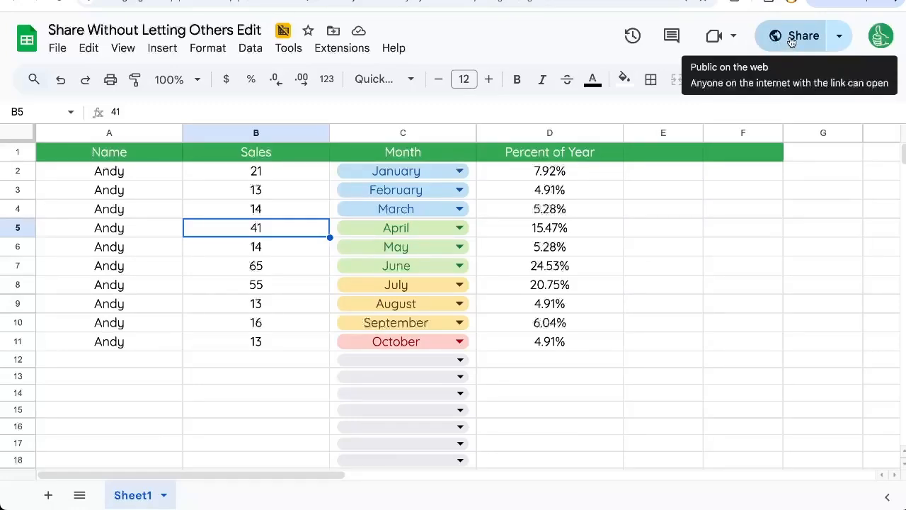
mouse_move(794, 44)
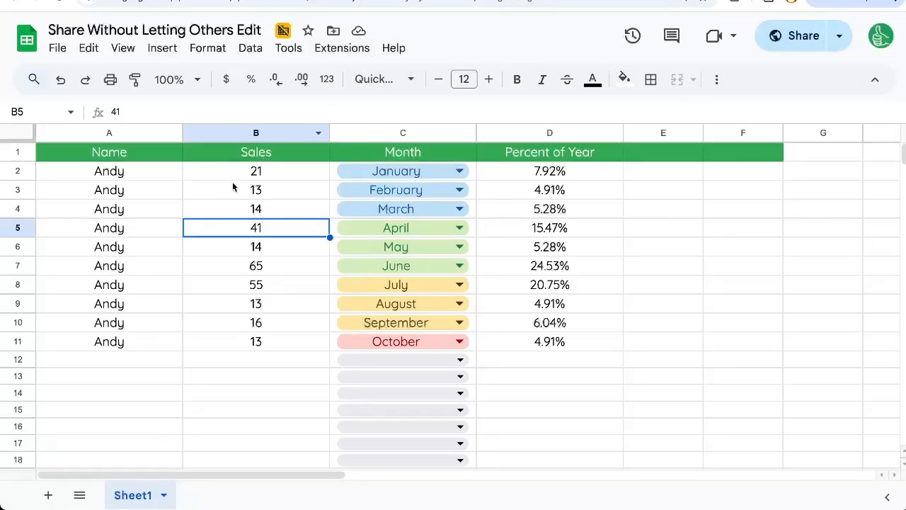
Step: Check cells B3 and A7, revisit sharing settings, then make a copy of the spreadsheet
click(256, 190)
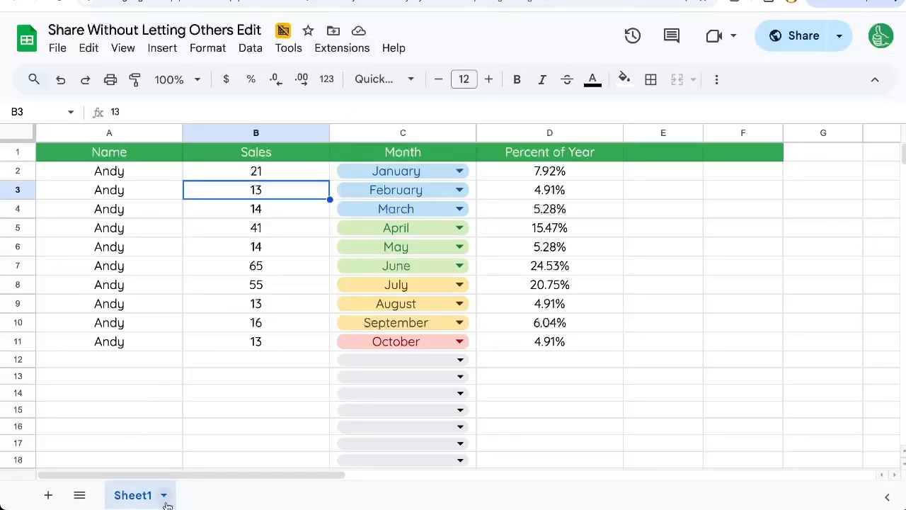
mouse_move(177, 469)
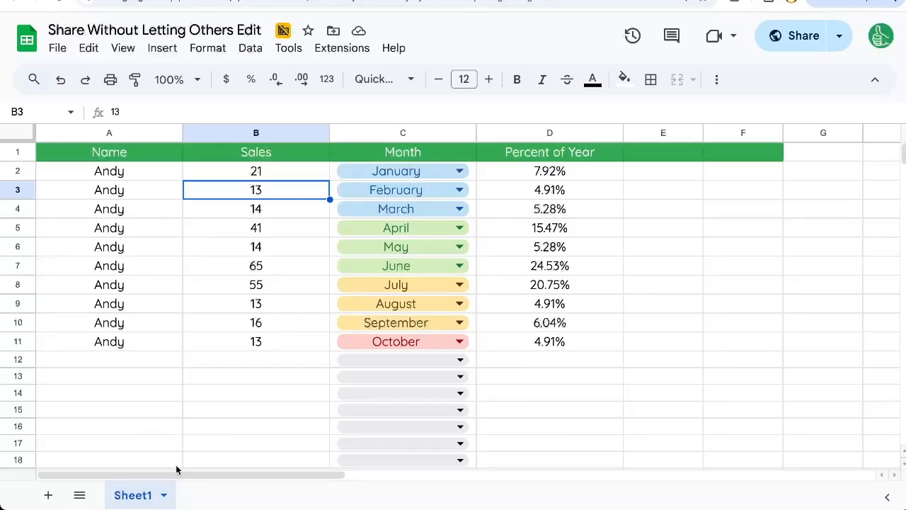
mouse_move(149, 497)
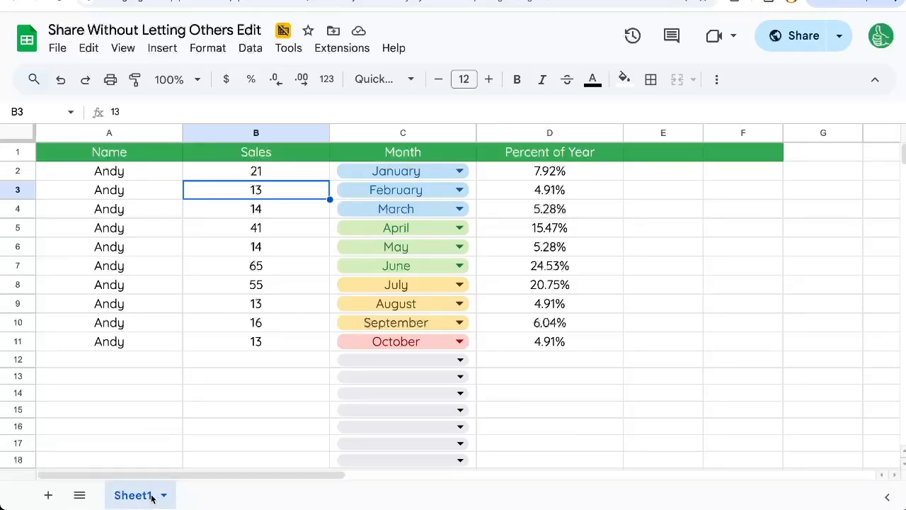
mouse_move(140, 408)
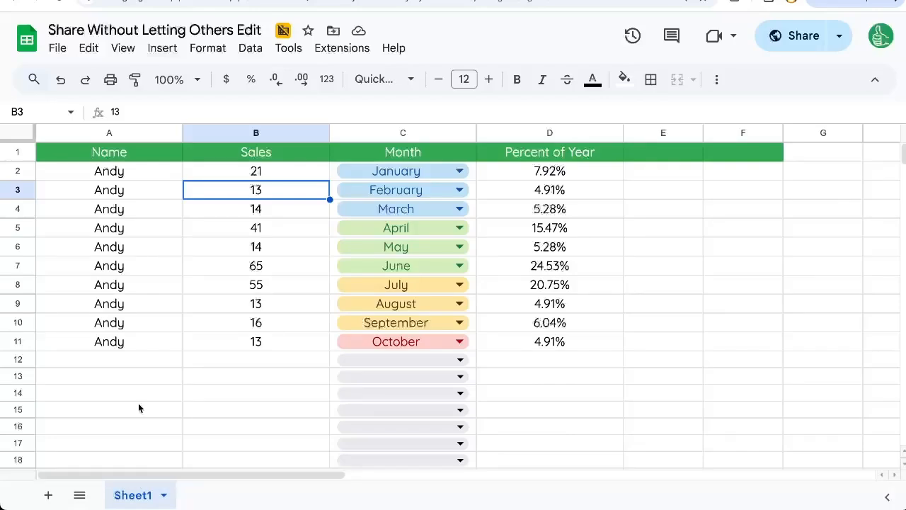
click(109, 266)
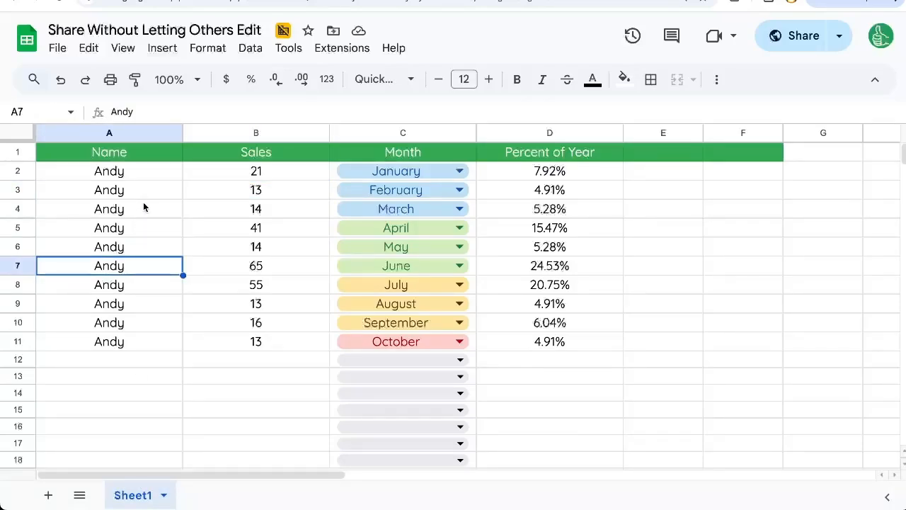
mouse_move(119, 156)
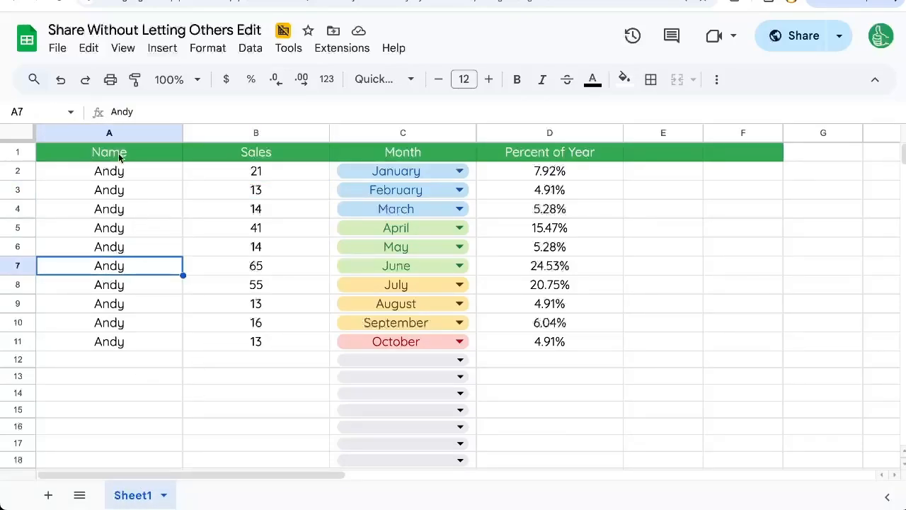
click(795, 36)
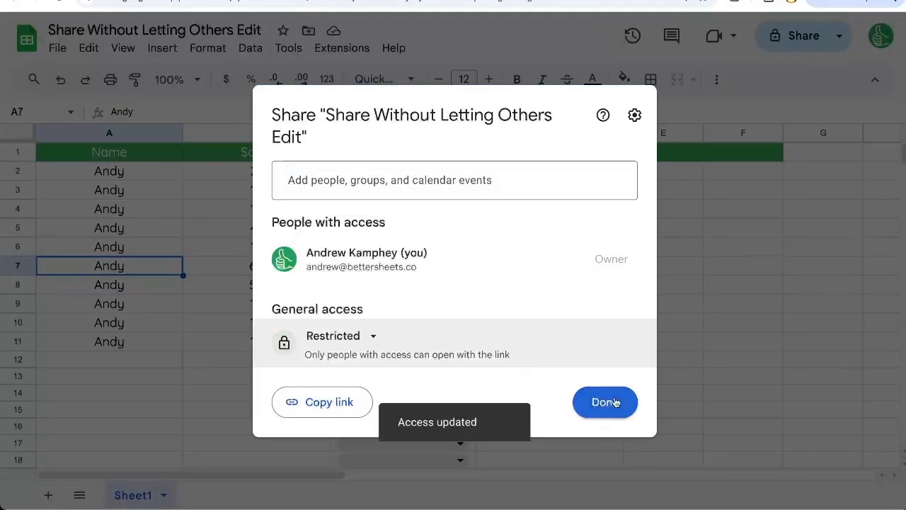
click(57, 47)
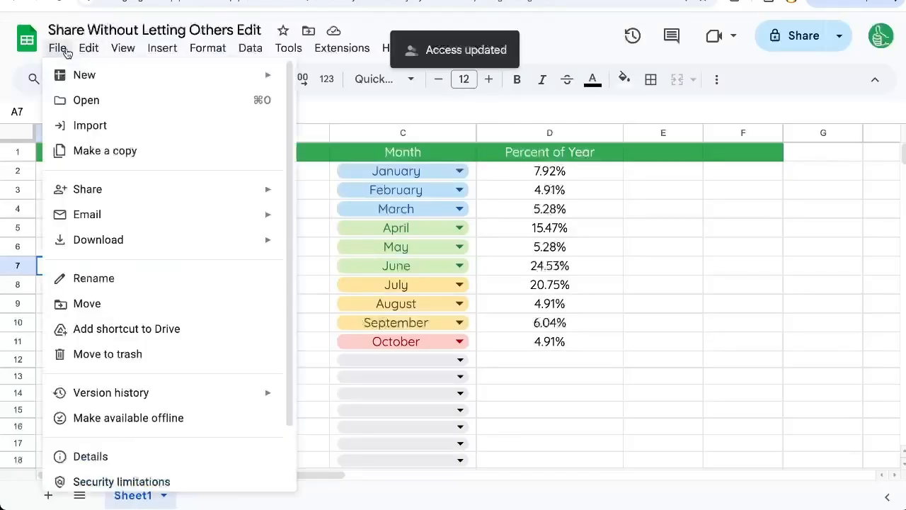
click(105, 150)
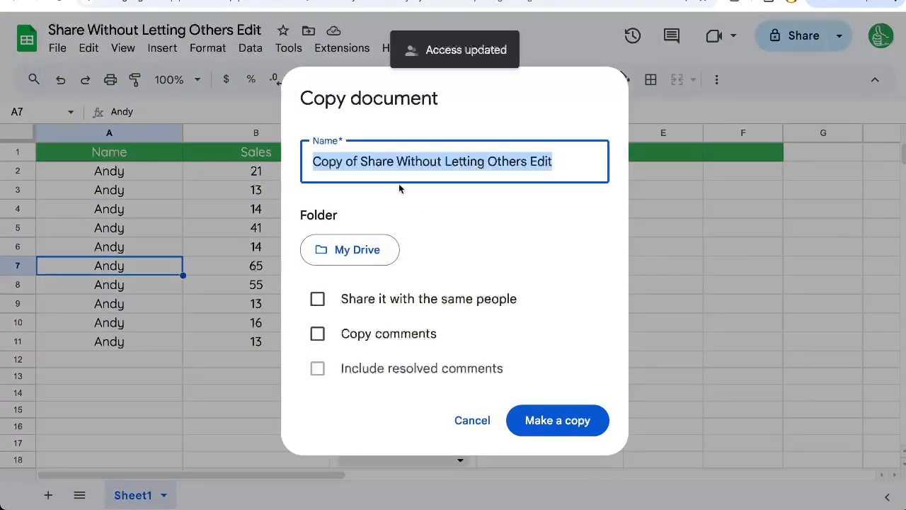
click(558, 420)
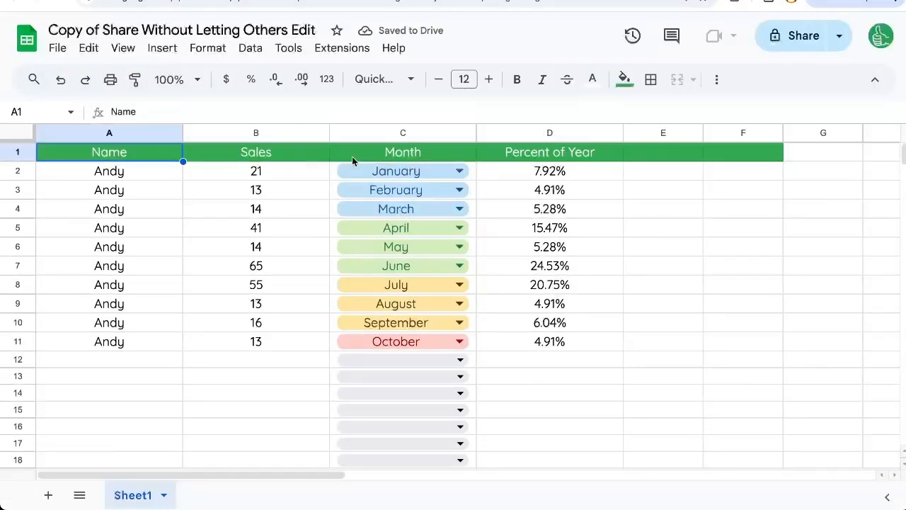
Step: Replace the copied data with an IMPORTRANGE of the original's Sheet1!A:D and allow access
drag(110, 151, 663, 393)
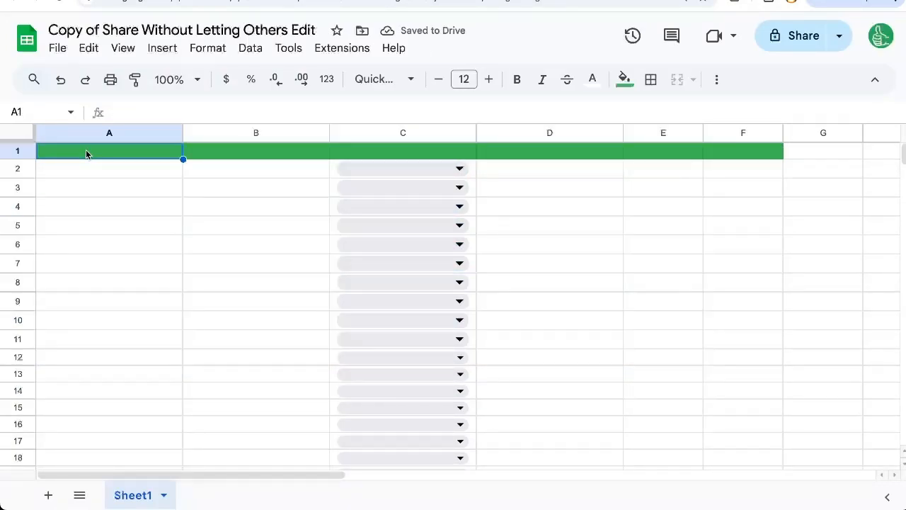
text(=IMPOR)
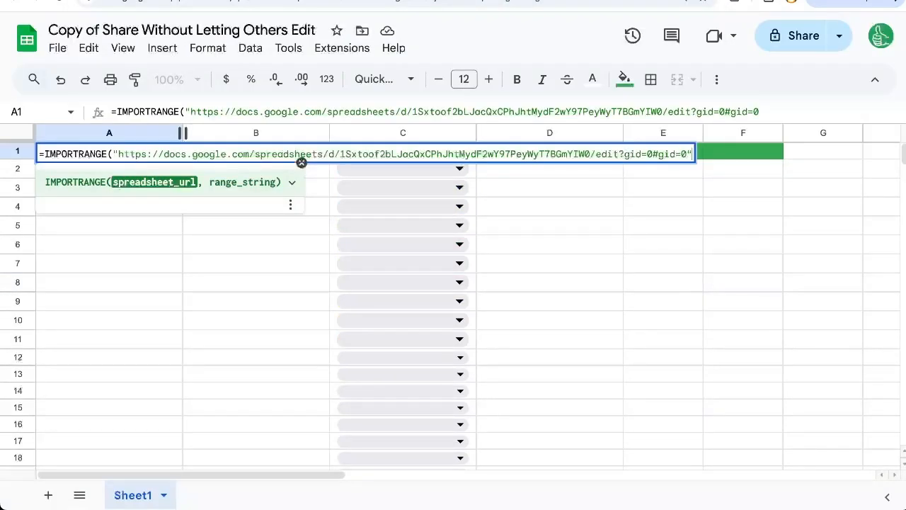
text(,")
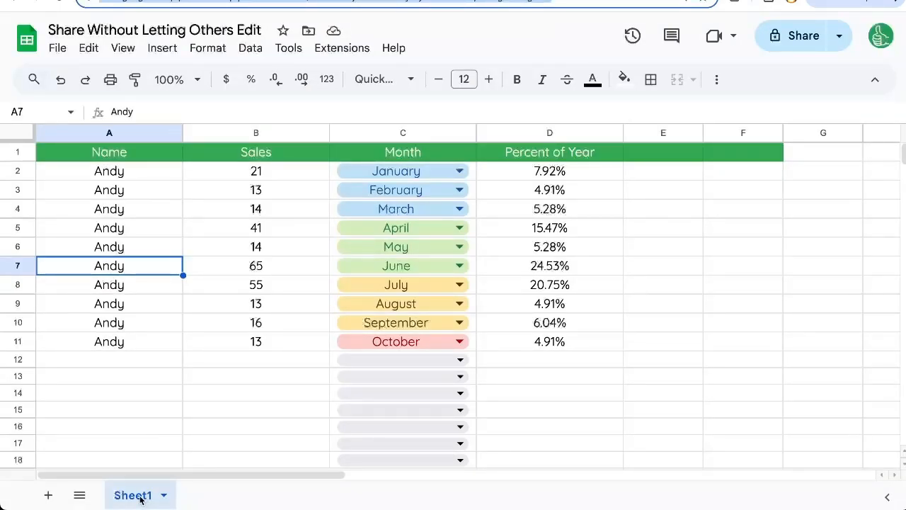
click(109, 152)
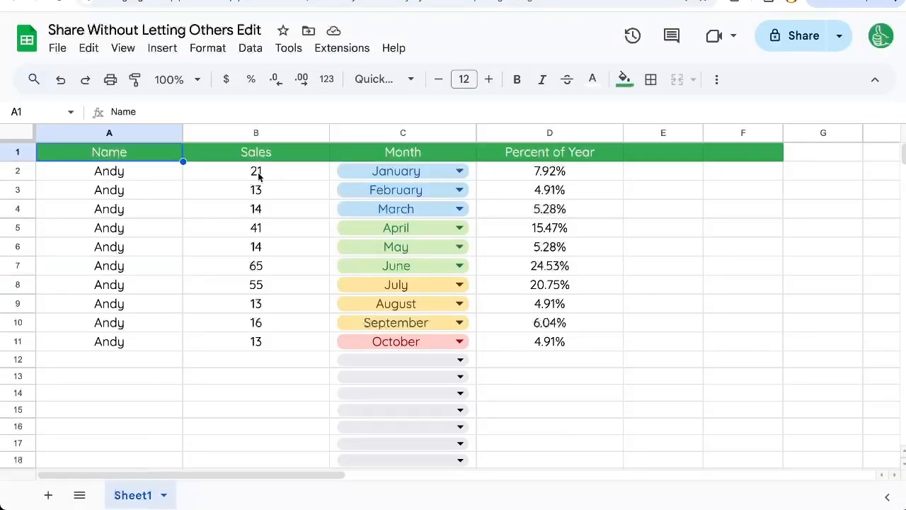
click(550, 171)
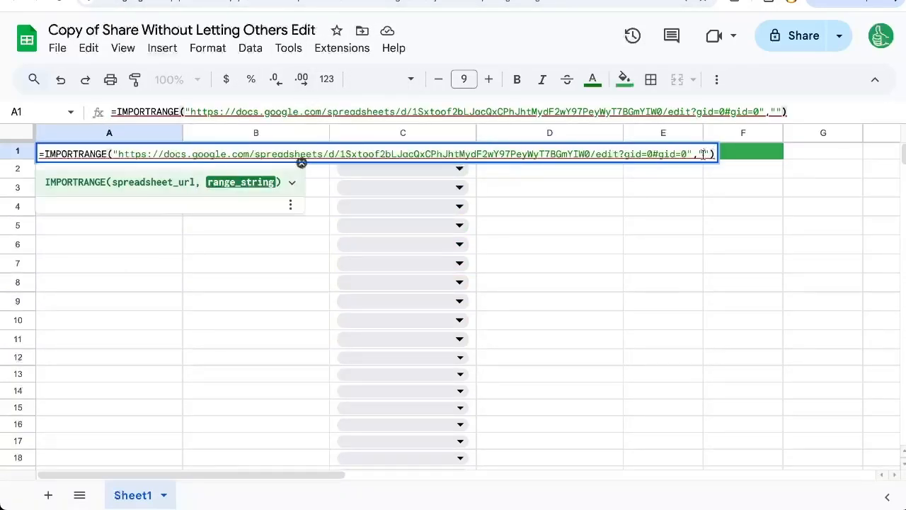
text(Sheet1!)
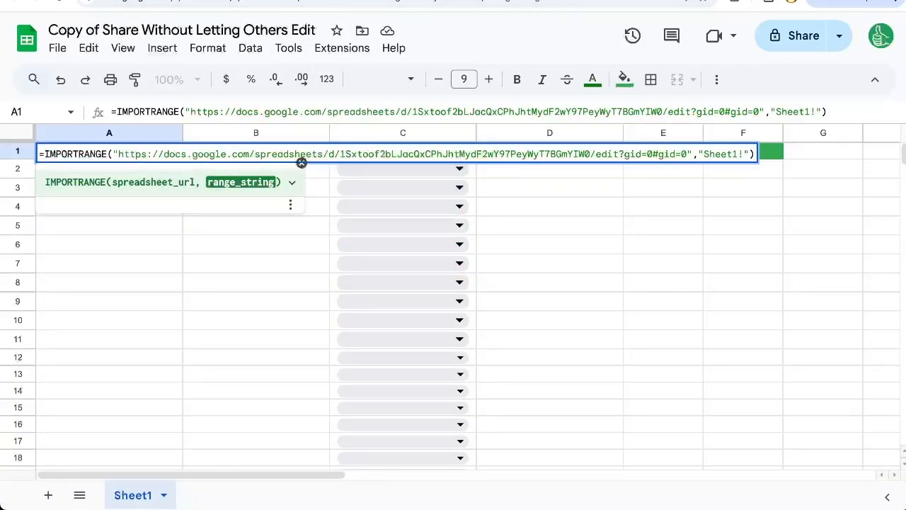
text(A:D)
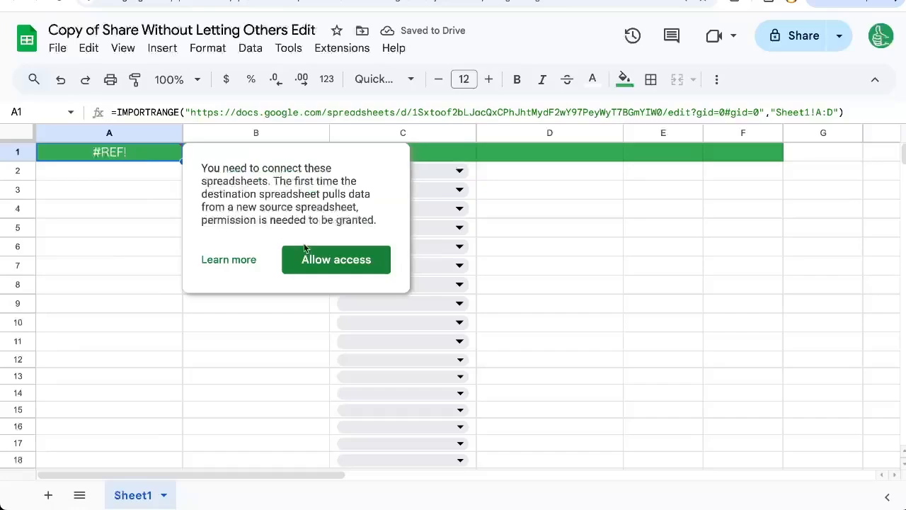
click(336, 260)
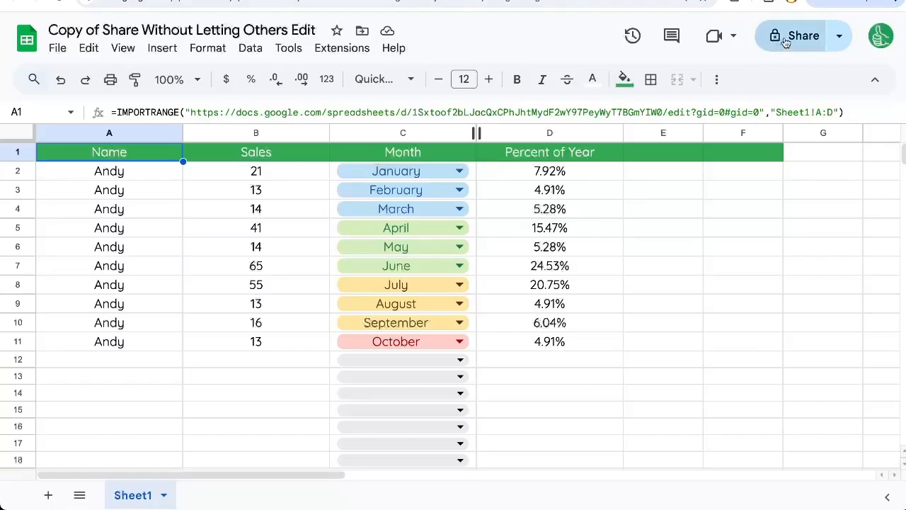
Step: Open the copy's general access to Anyone with the link, then return to the original's Sheet1
click(797, 36)
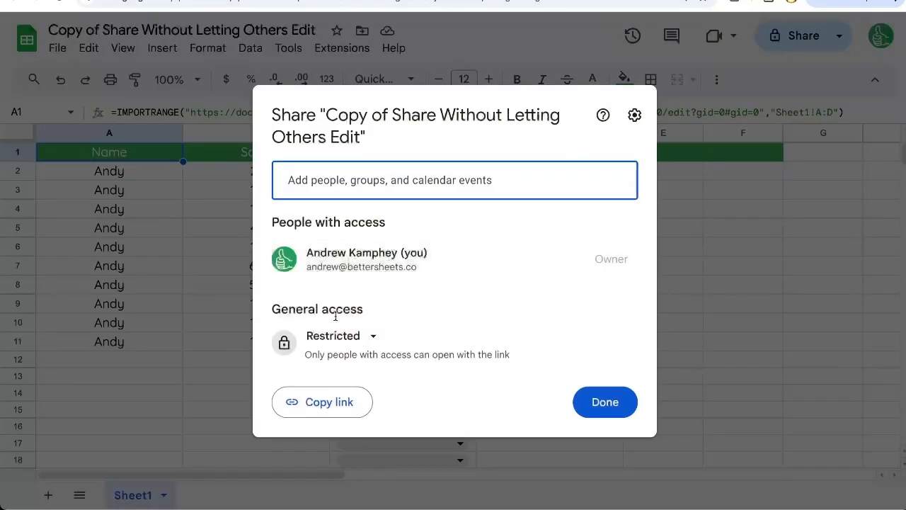
click(332, 335)
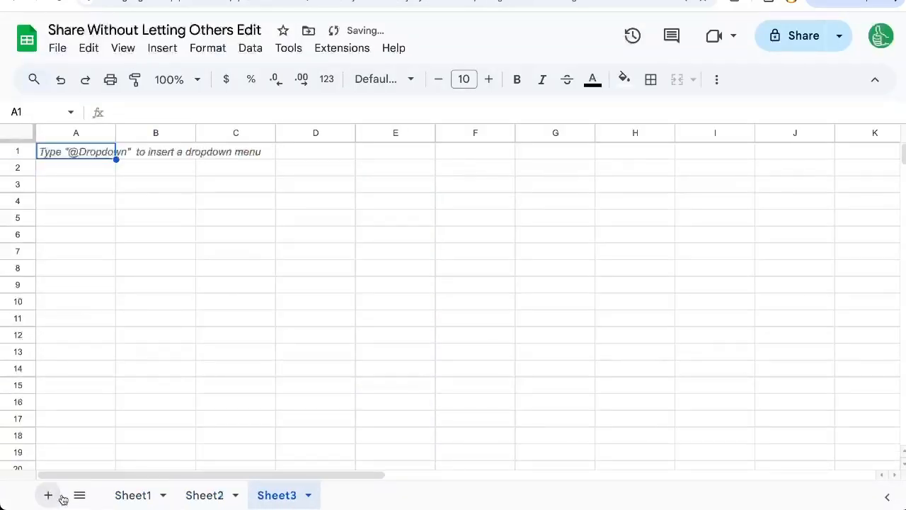
click(133, 495)
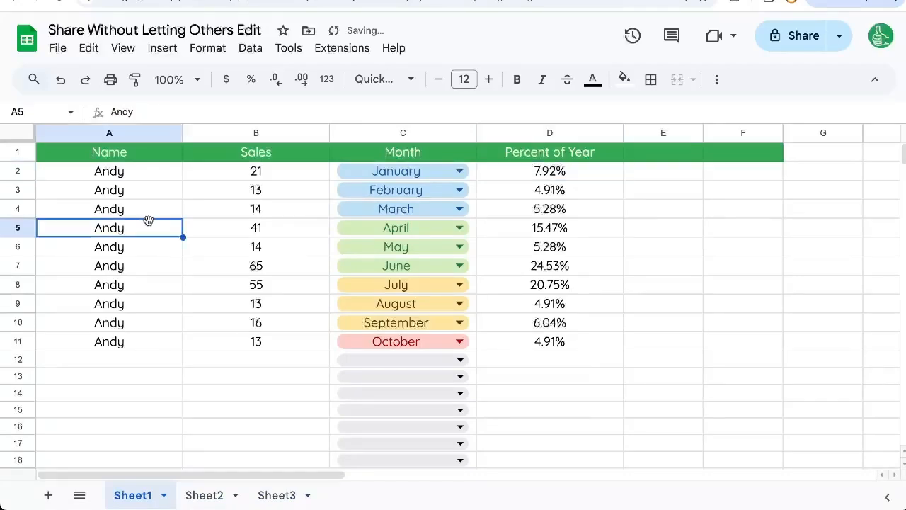
click(256, 190)
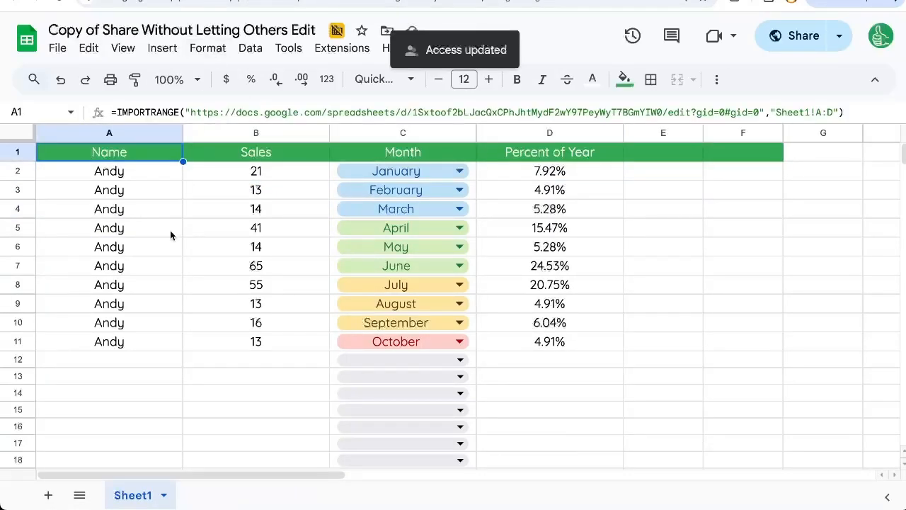
Step: Confirm the copy shows February sales of 23, inspect A1's IMPORTRANGE formula, and return to the original
click(255, 228)
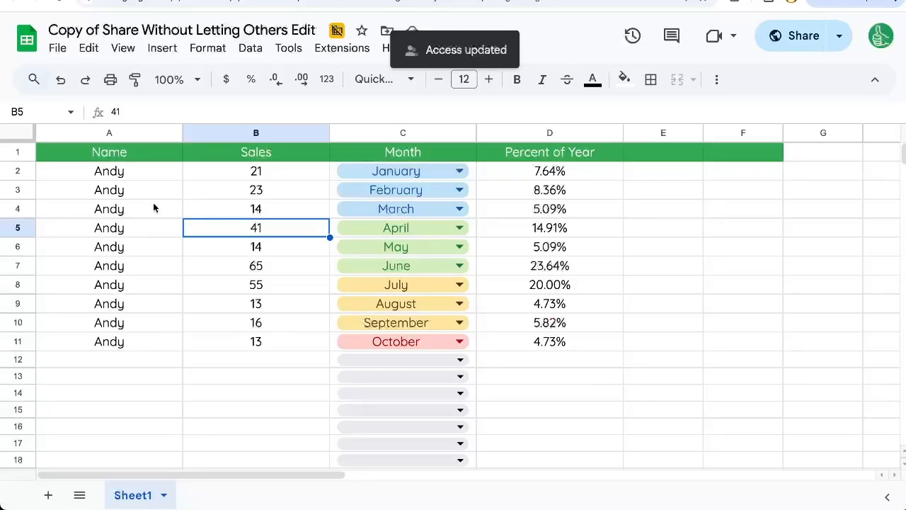
click(255, 190)
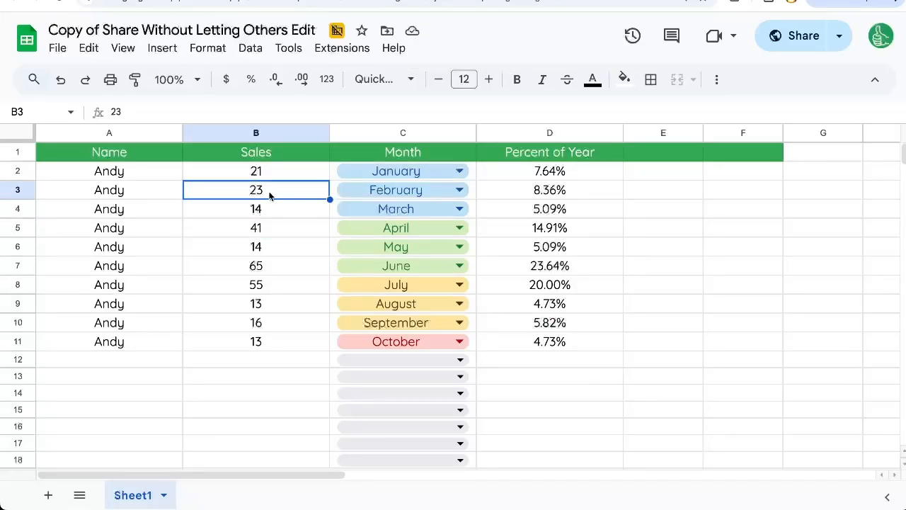
mouse_move(210, 202)
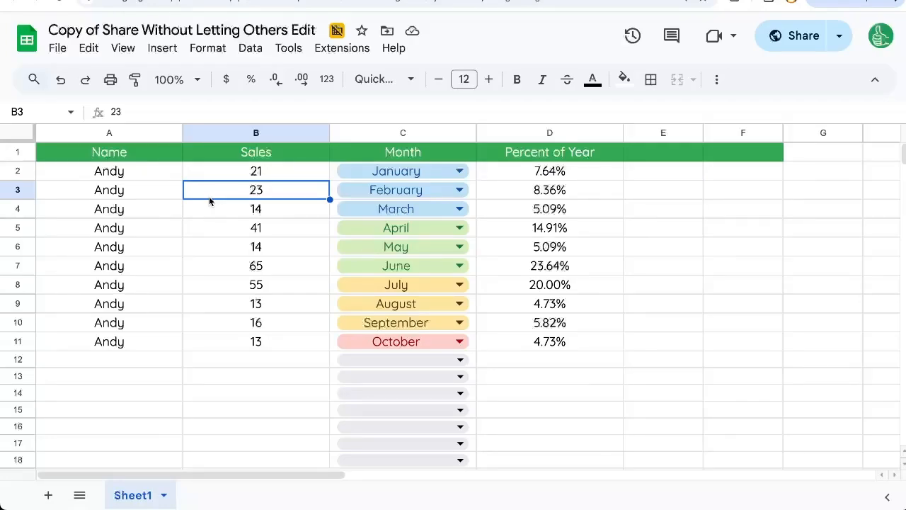
mouse_move(273, 209)
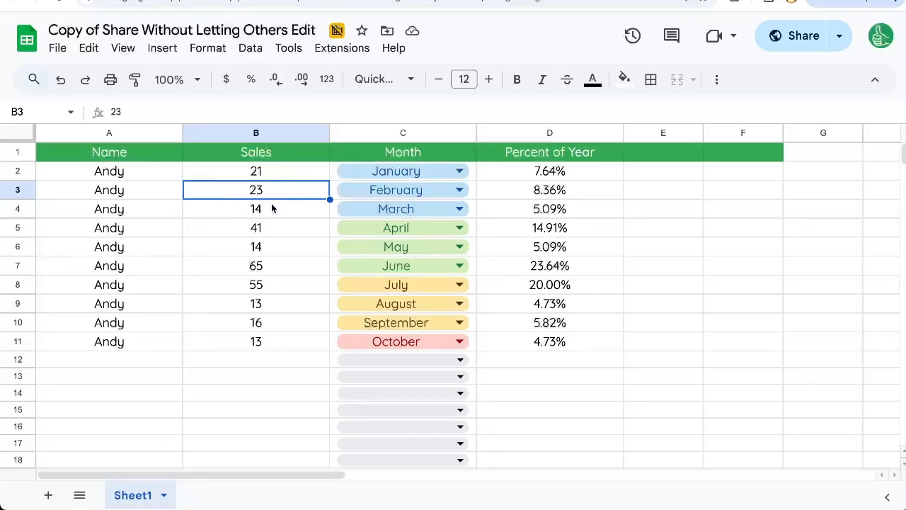
click(109, 151)
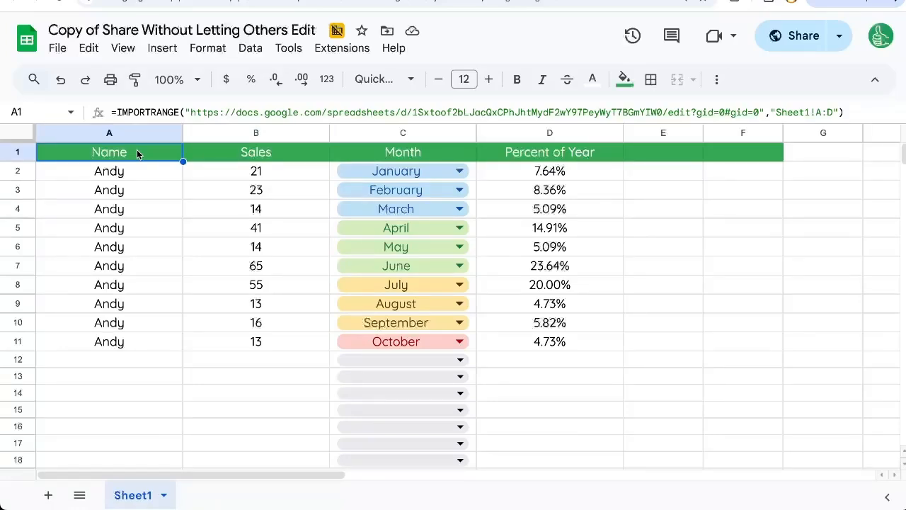
double_click(109, 151)
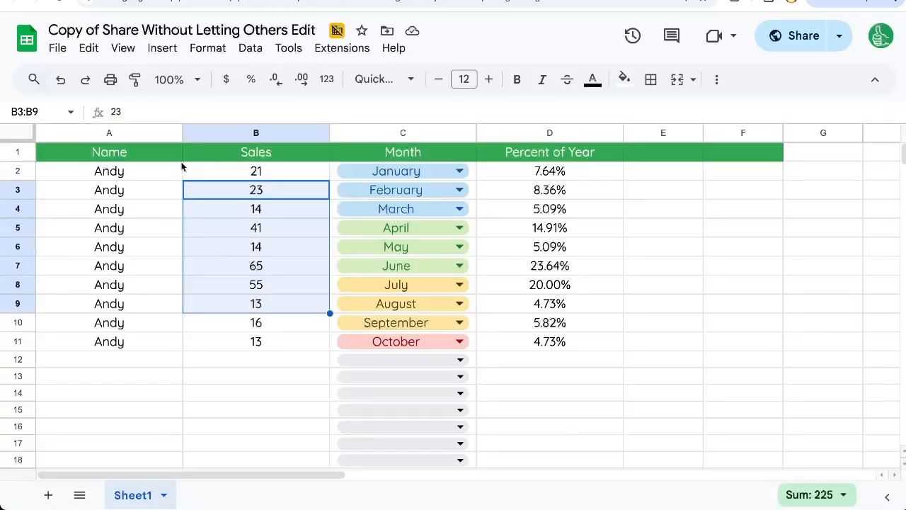
click(256, 208)
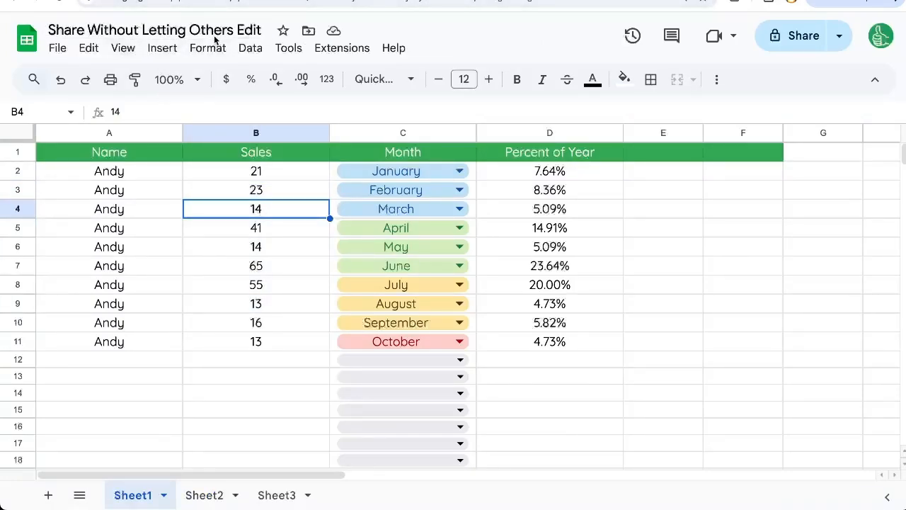